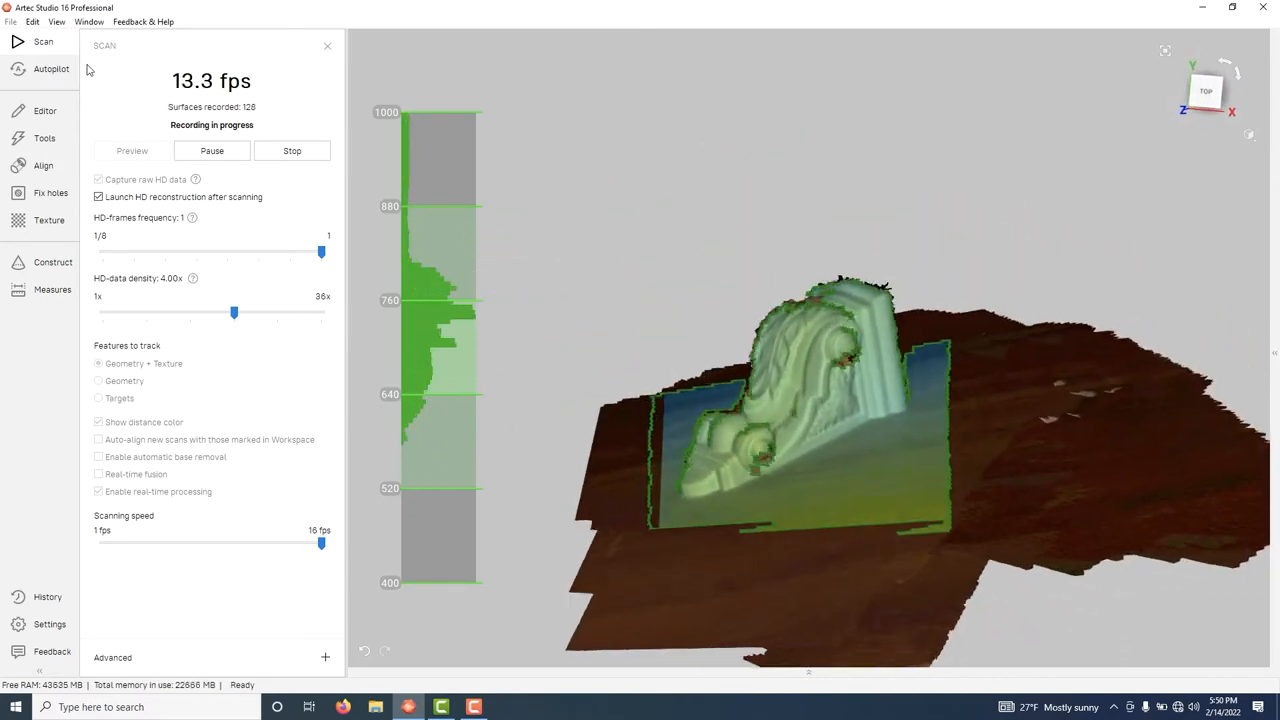
- Pause and stop the bracket scanning session, returning to the All Objects list
{"action": "left_click", "coordinate": [211, 150]}
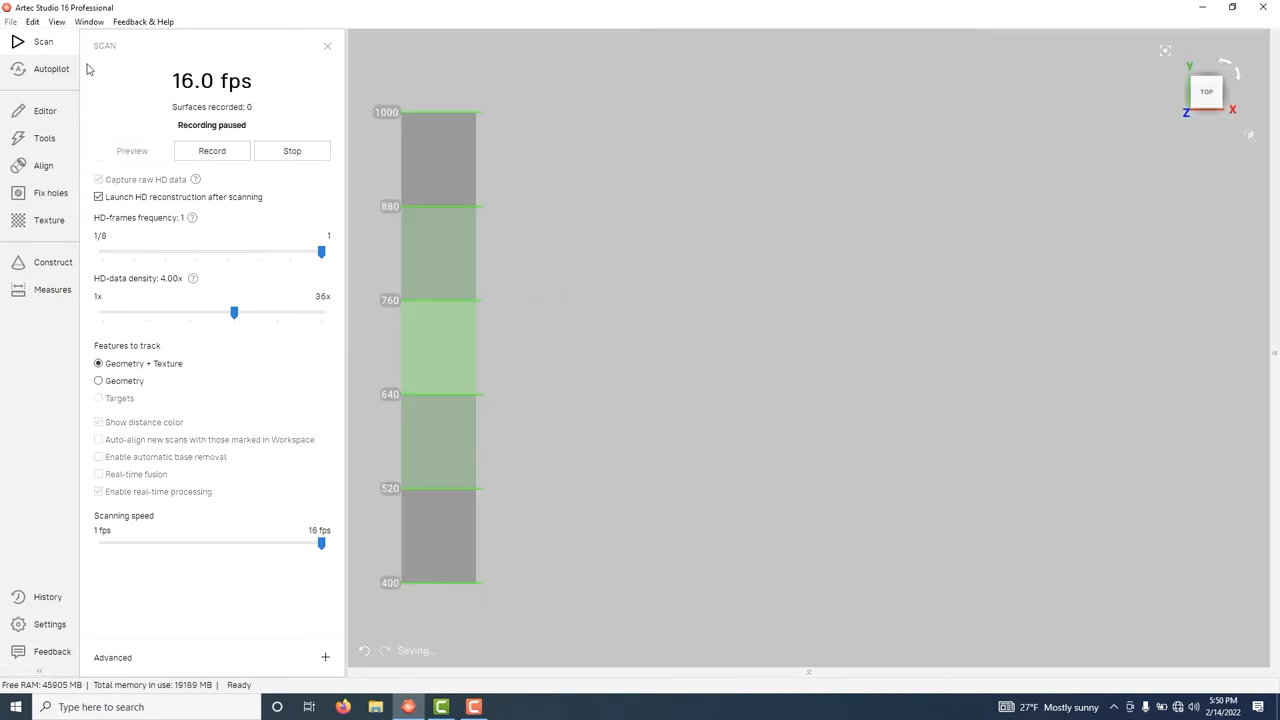
{"action": "left_click", "coordinate": [211, 150]}
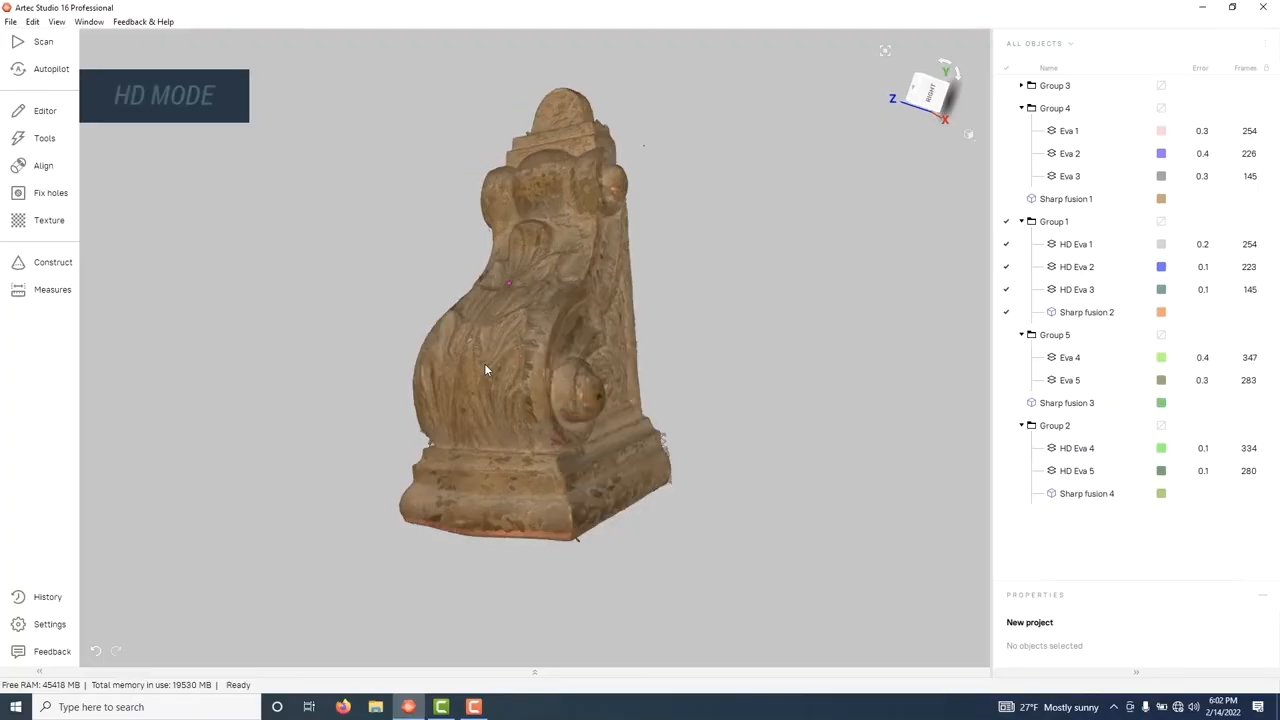
- Check Eva 1's properties and load Sharp fusion 1 and 2 for best-fit alignment
{"action": "left_click", "coordinate": [1070, 130]}
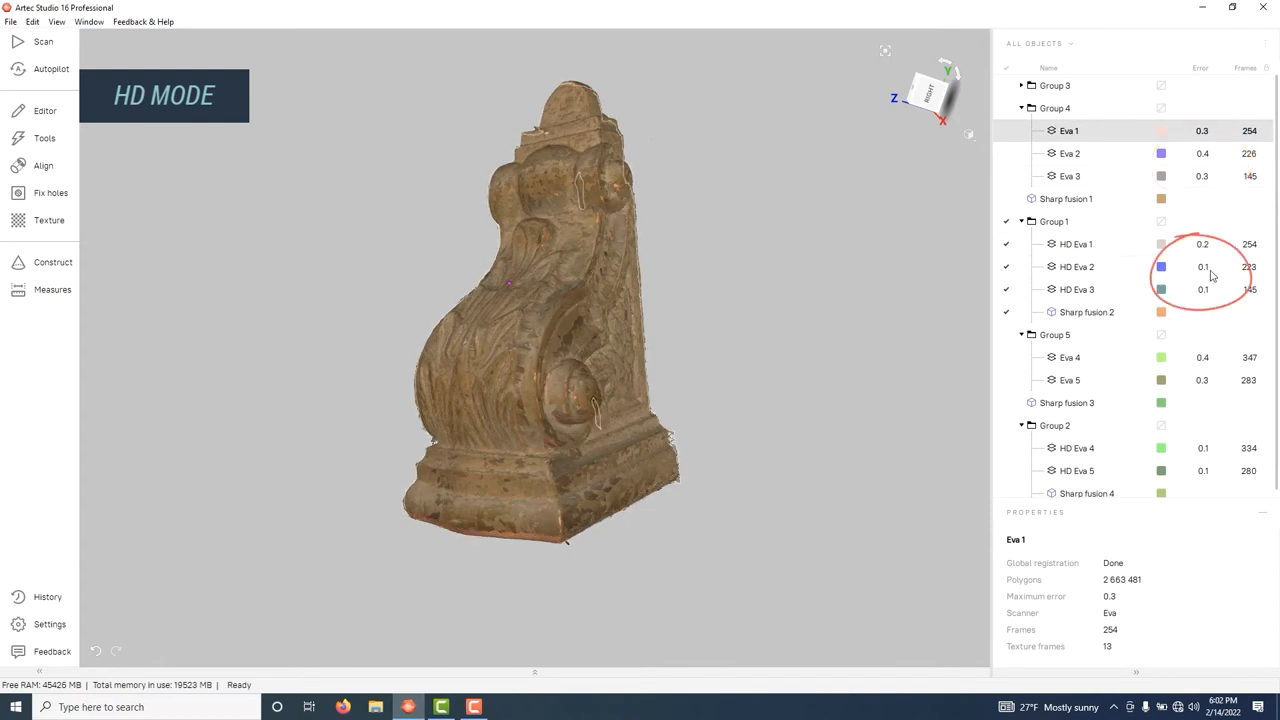
{"action": "left_click", "coordinate": [1077, 266]}
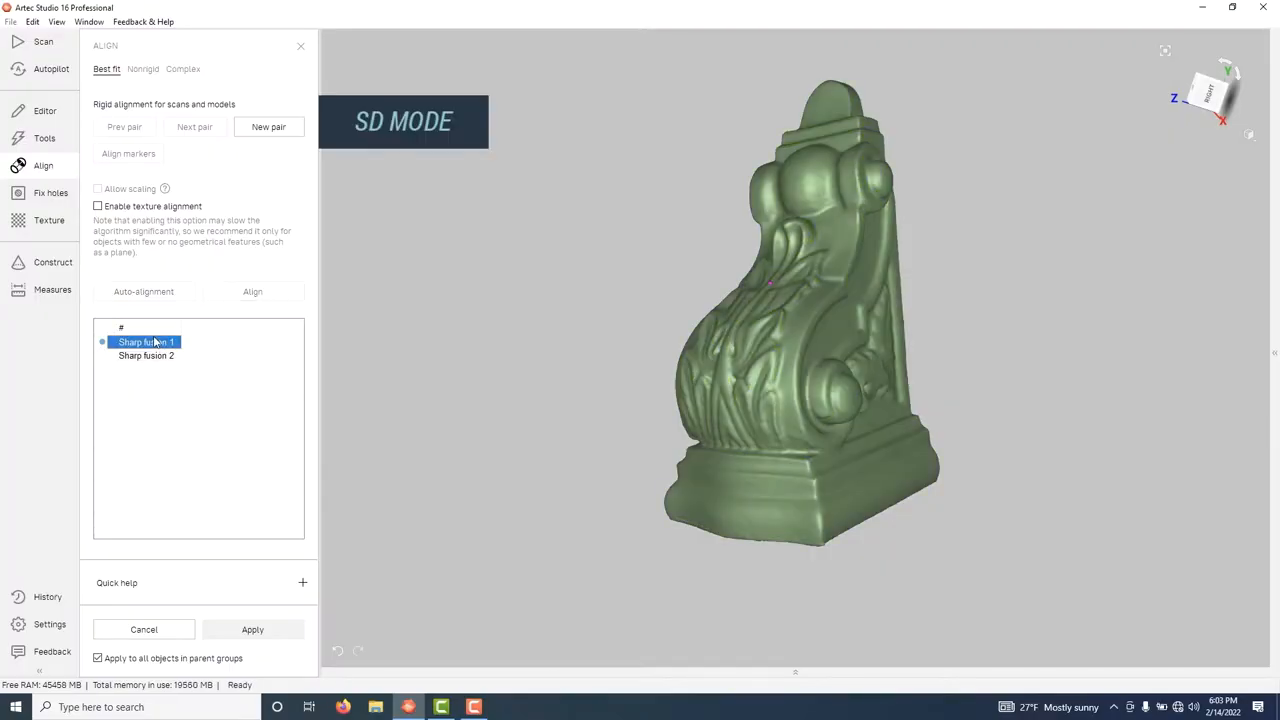
- Toggle between bracket Sharp fusion 1 and HD Sharp fusion 2, then load Sharp fusion 3 and 4
{"action": "left_click", "coordinate": [145, 355]}
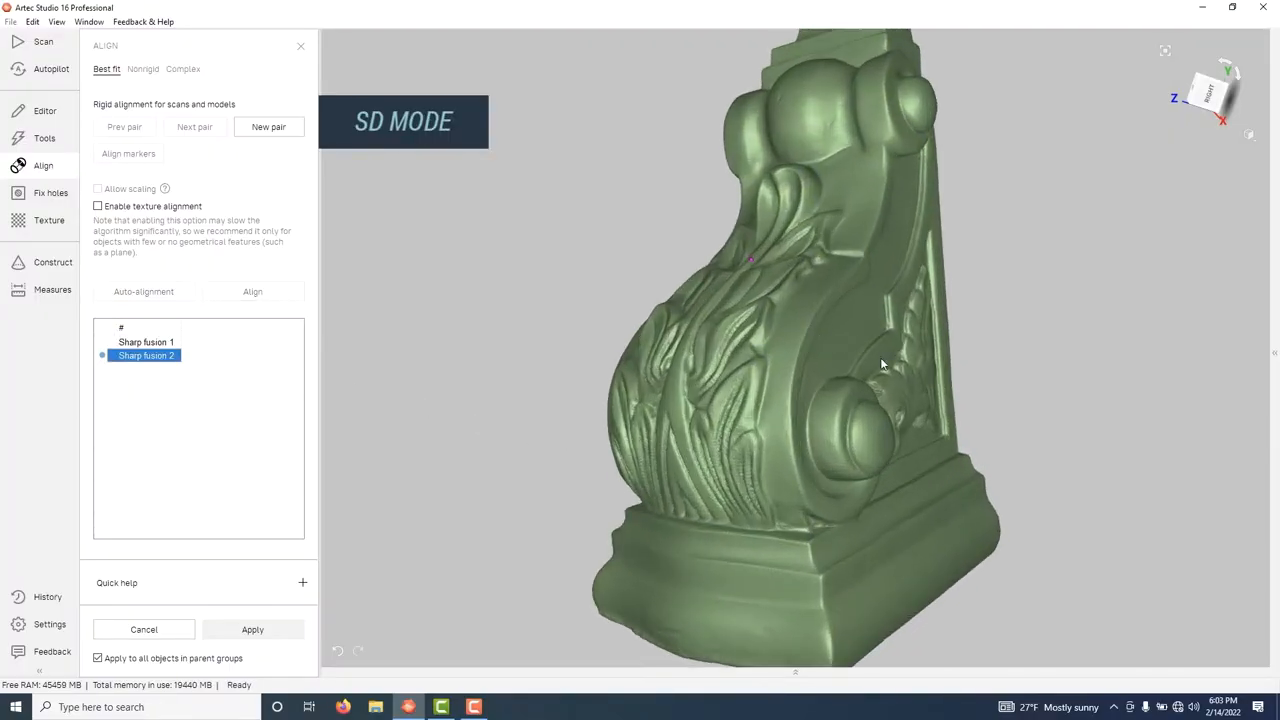
{"action": "left_click", "coordinate": [145, 342]}
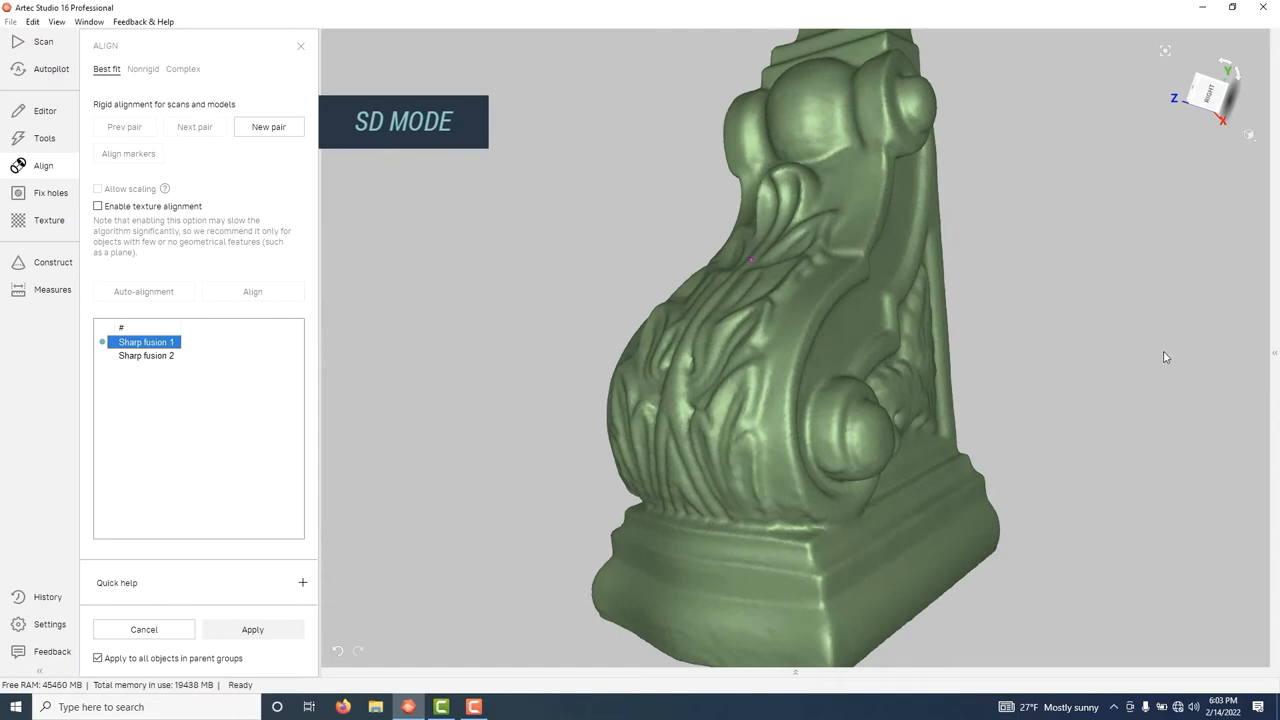
{"action": "left_click", "coordinate": [146, 355]}
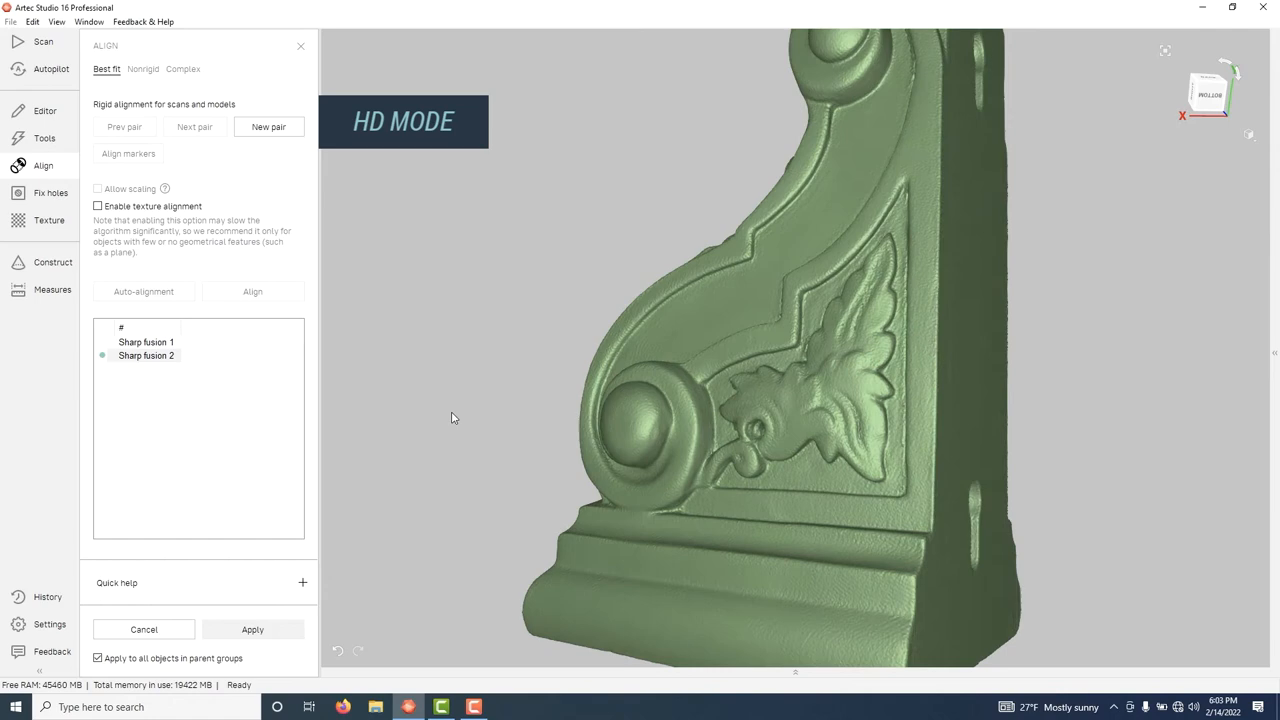
{"action": "left_click", "coordinate": [146, 355]}
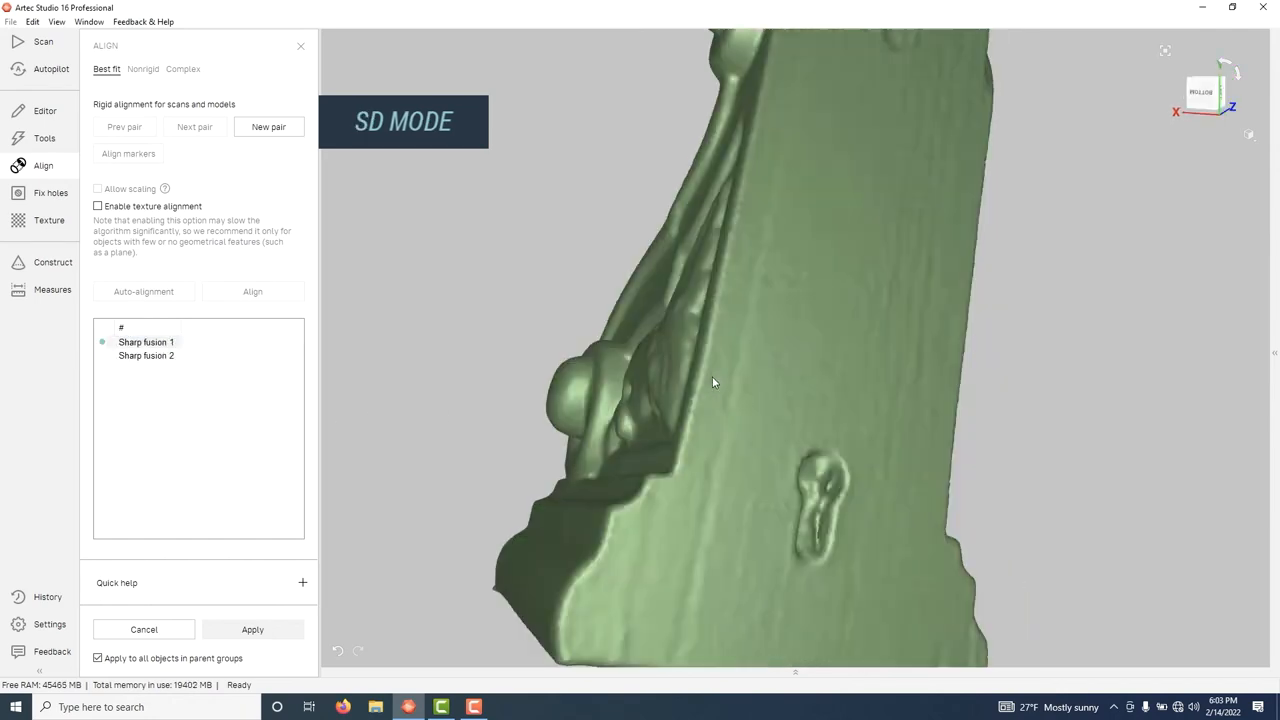
{"action": "left_click", "coordinate": [146, 355]}
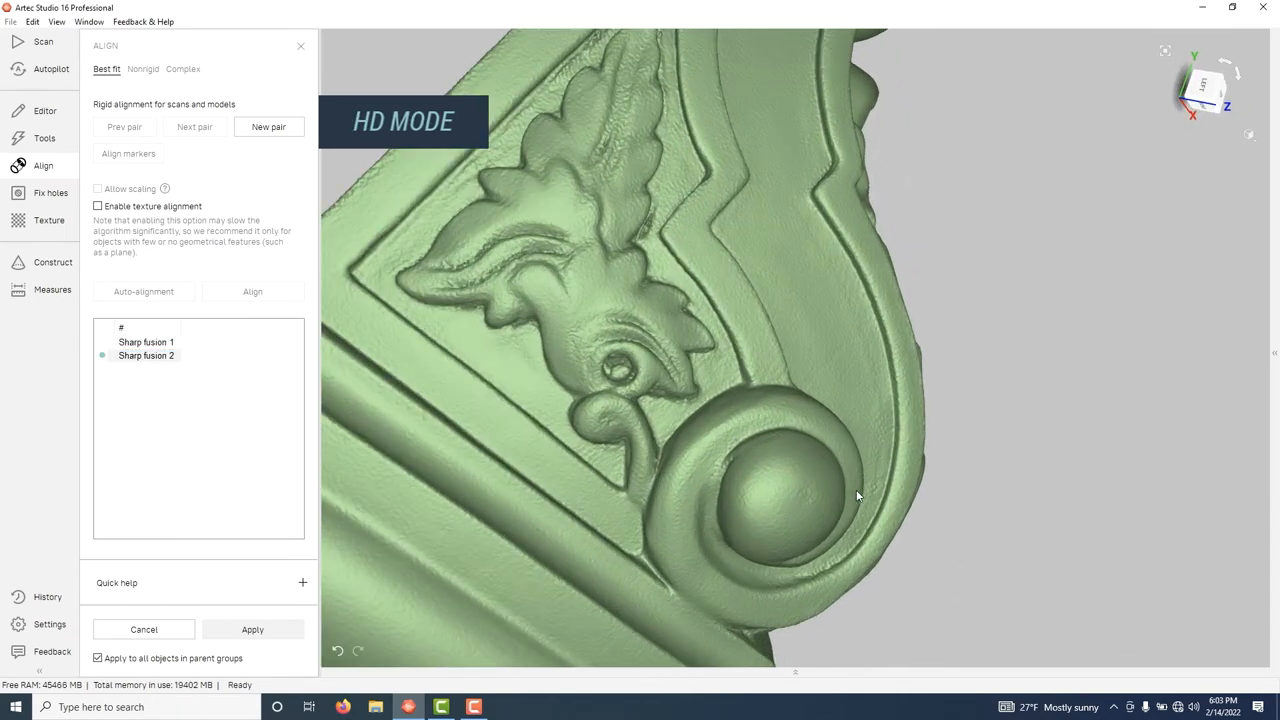
{"action": "left_click", "coordinate": [146, 342]}
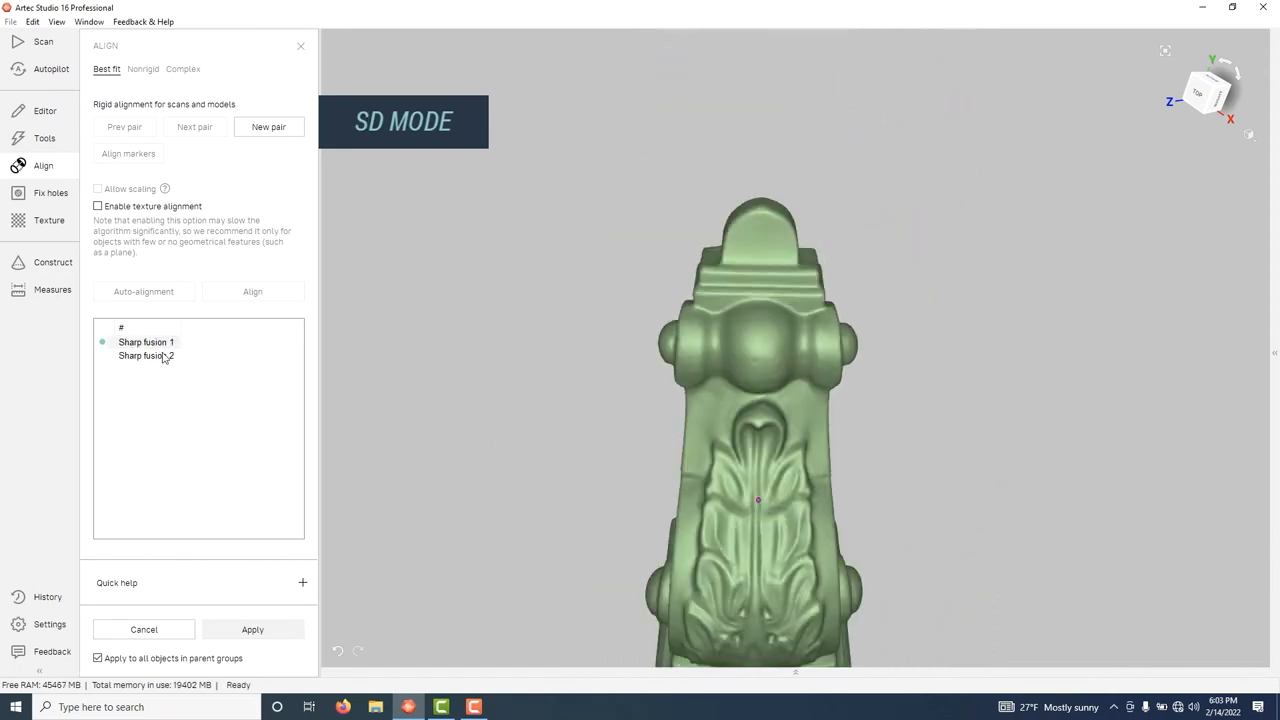
{"action": "left_click", "coordinate": [146, 342]}
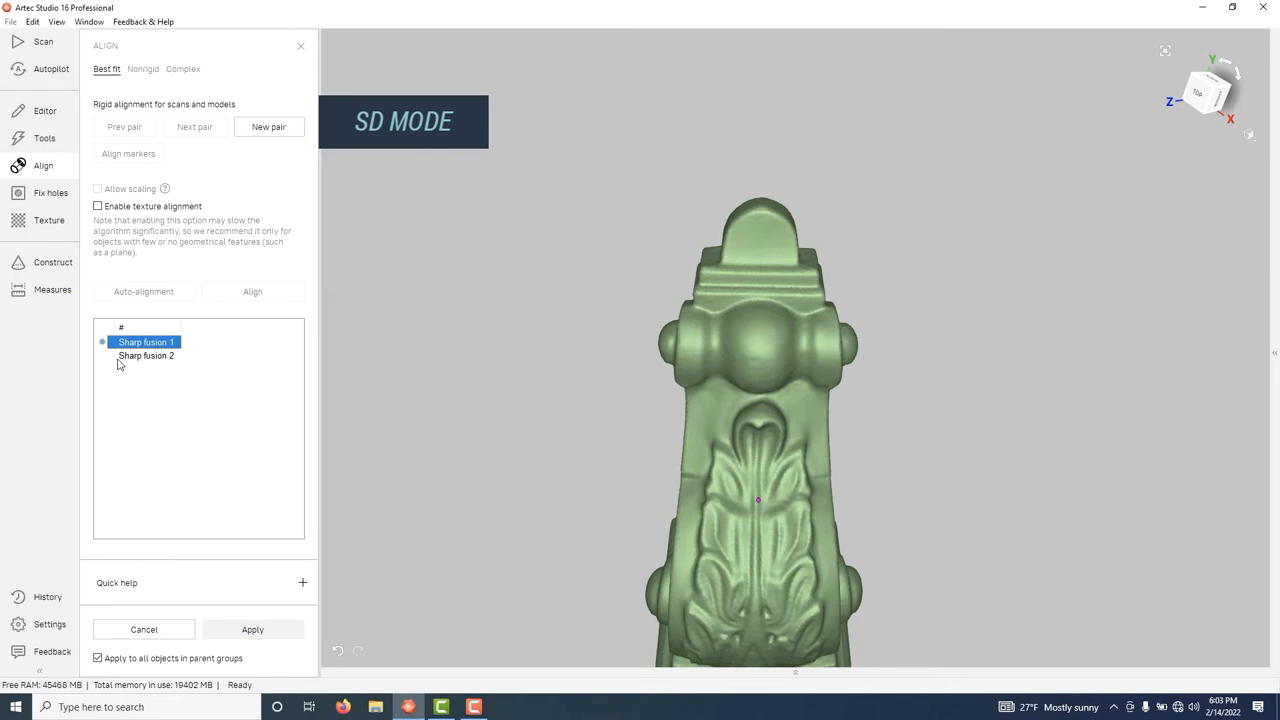
{"action": "left_click", "coordinate": [146, 355]}
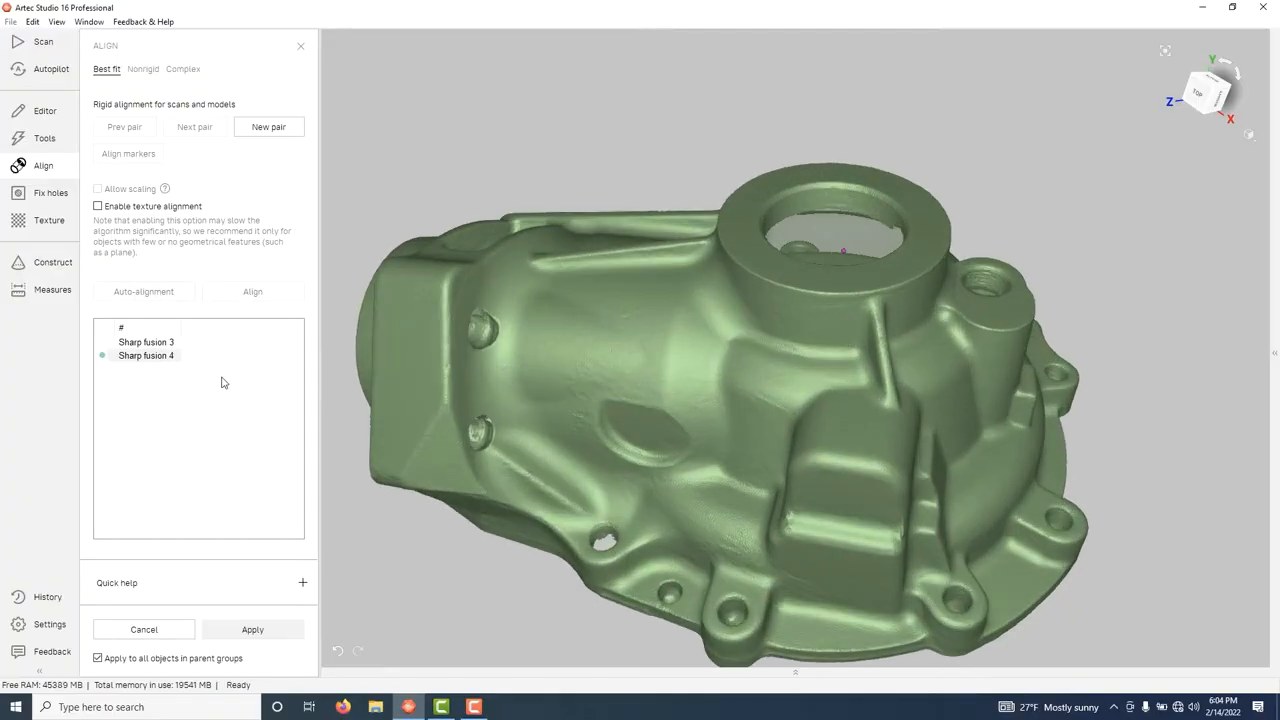
{"action": "left_click", "coordinate": [146, 342]}
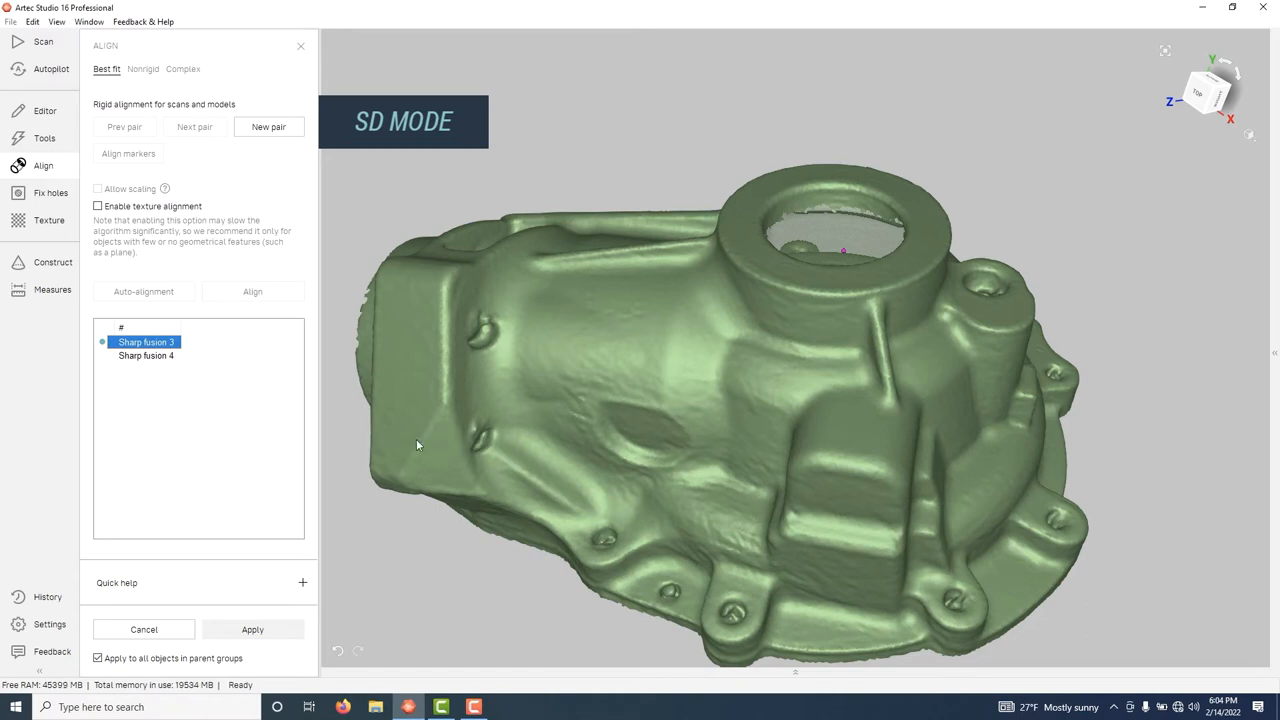
{"action": "left_click", "coordinate": [145, 356]}
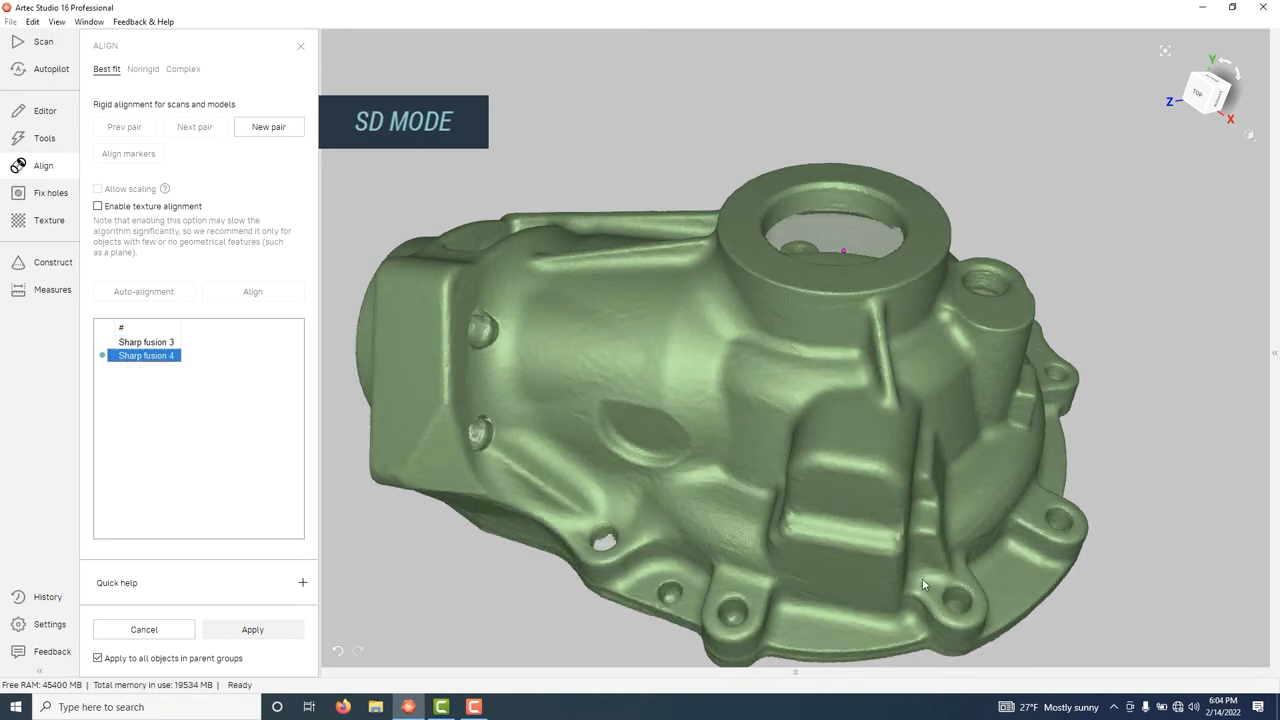
{"action": "left_click", "coordinate": [146, 342]}
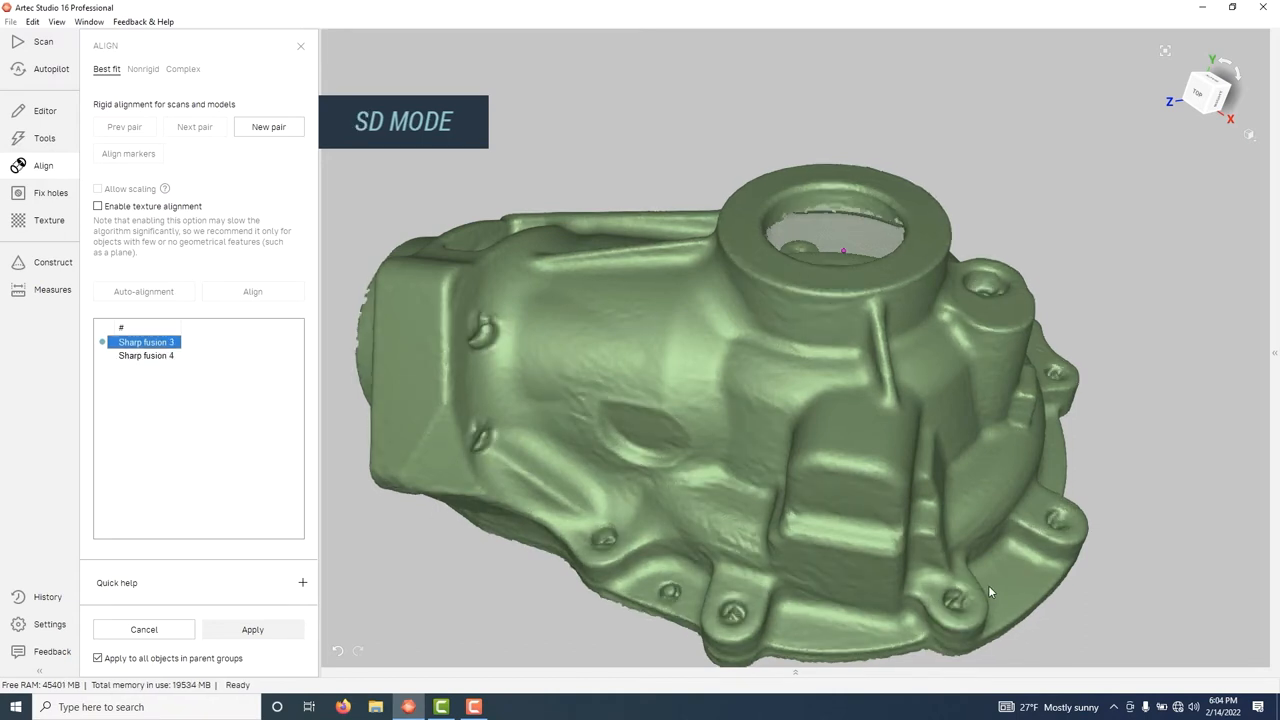
{"action": "left_click", "coordinate": [146, 355]}
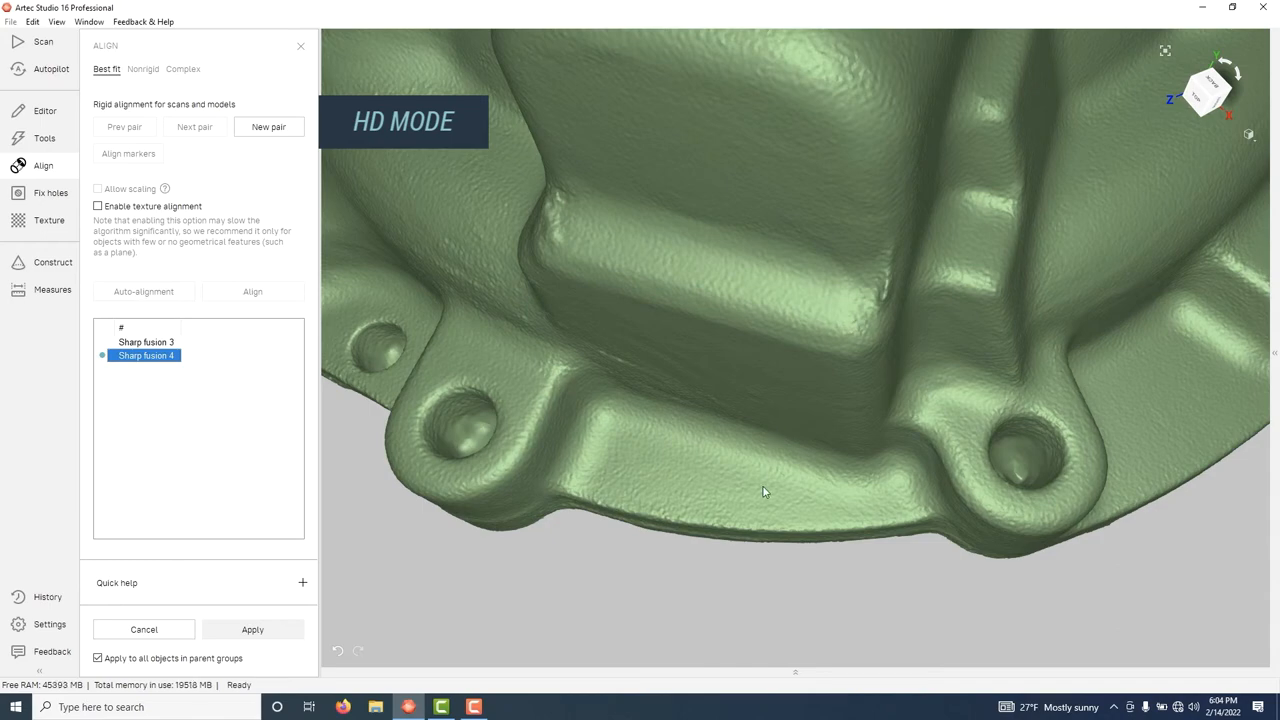
{"action": "mouse_move", "coordinate": [517, 426]}
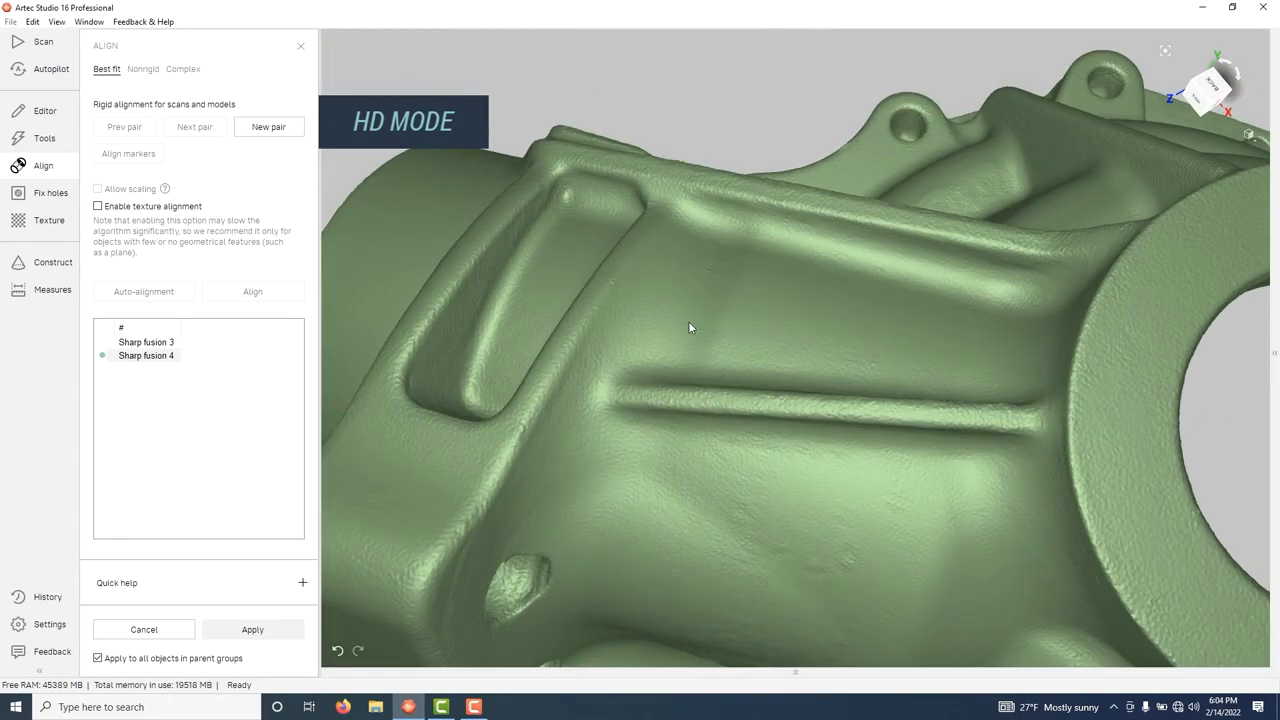
{"action": "left_click", "coordinate": [146, 342]}
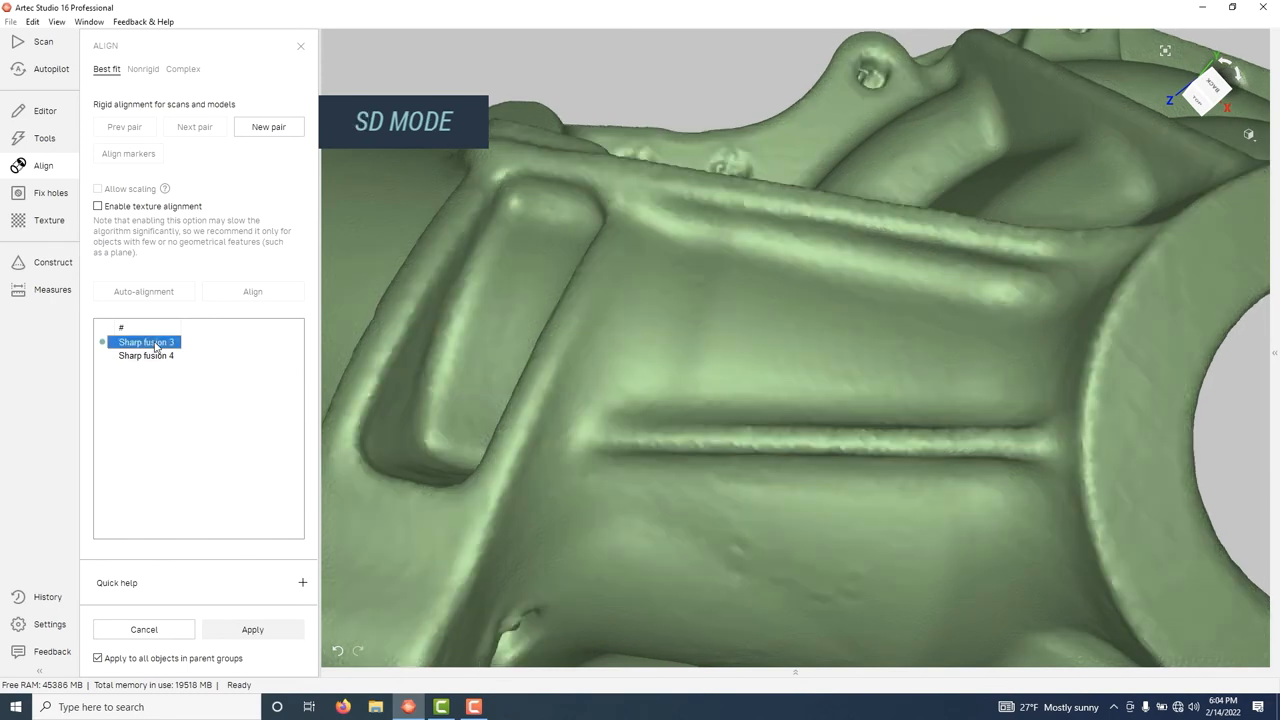
{"action": "left_click", "coordinate": [146, 355]}
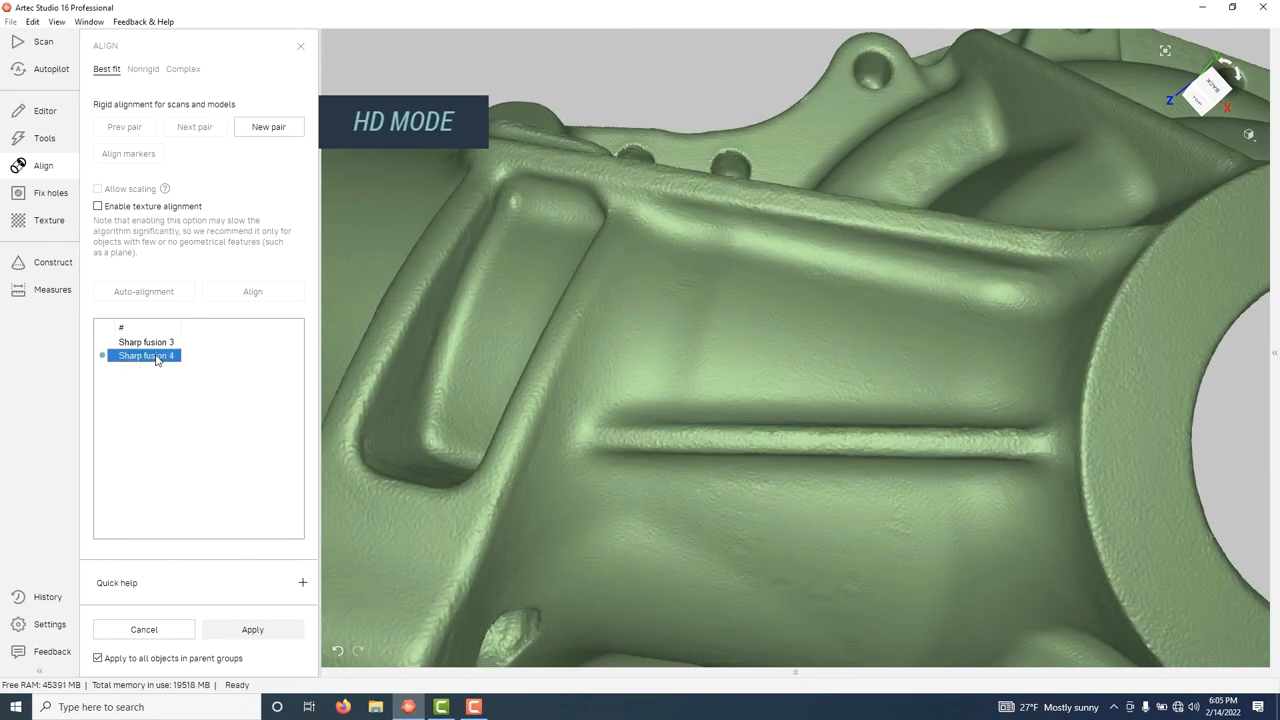
{"action": "mouse_move", "coordinate": [155, 342]}
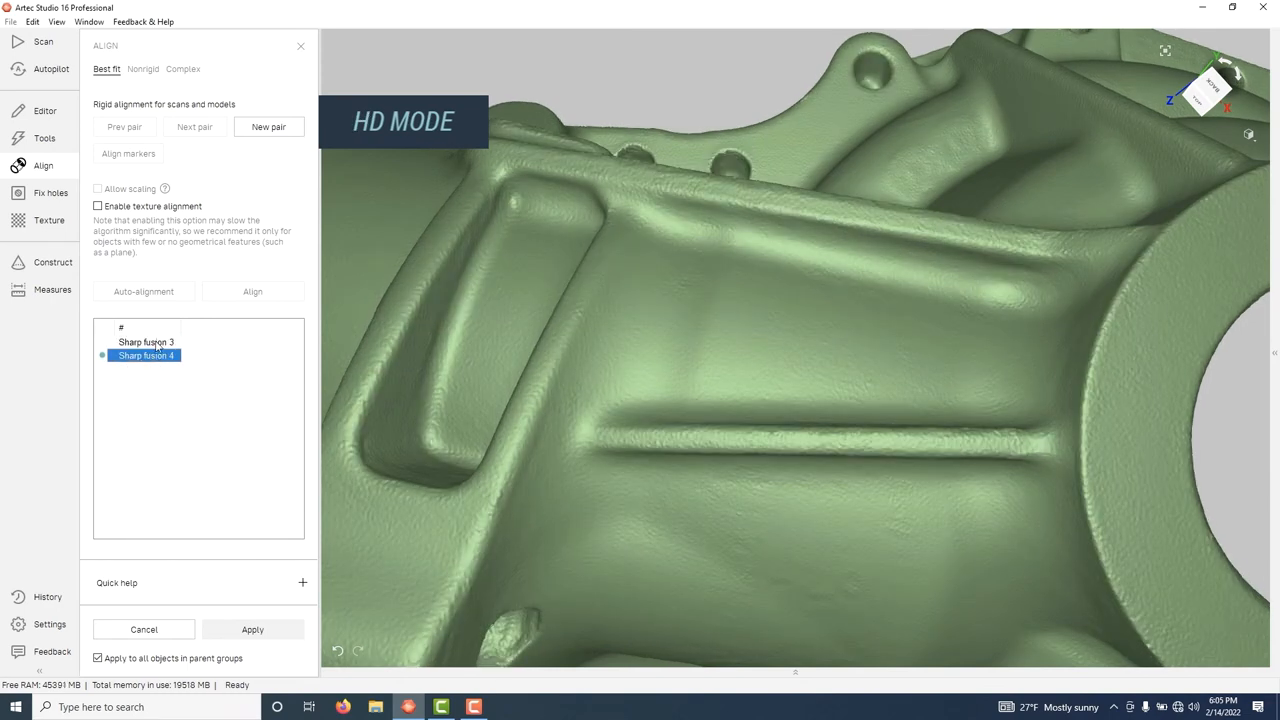